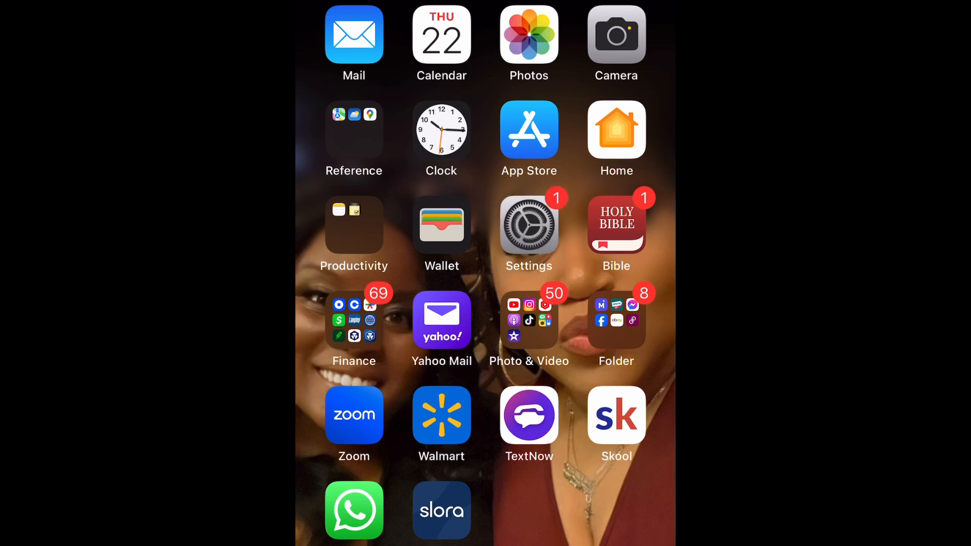
Launch Settings and scroll the app list down to Messages
click(528, 225)
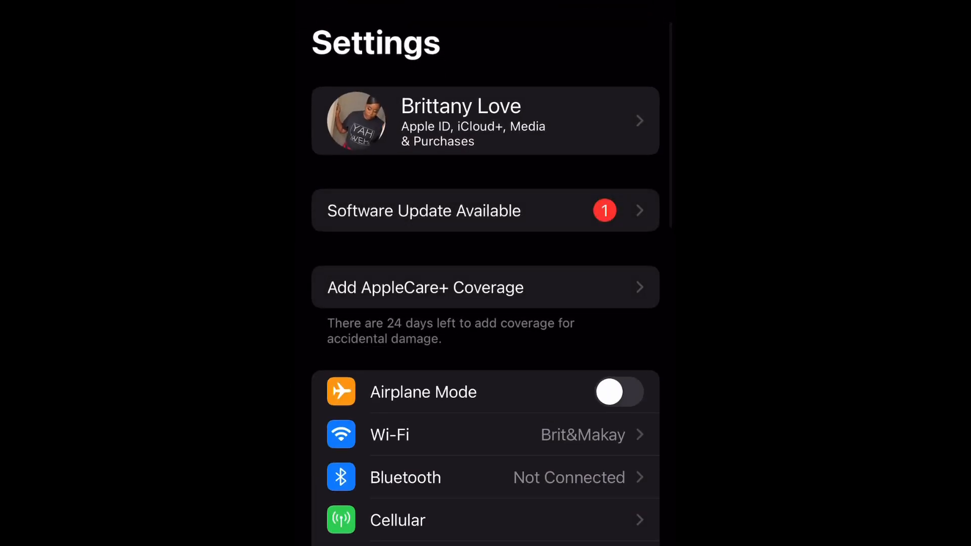
scroll(down, 3)
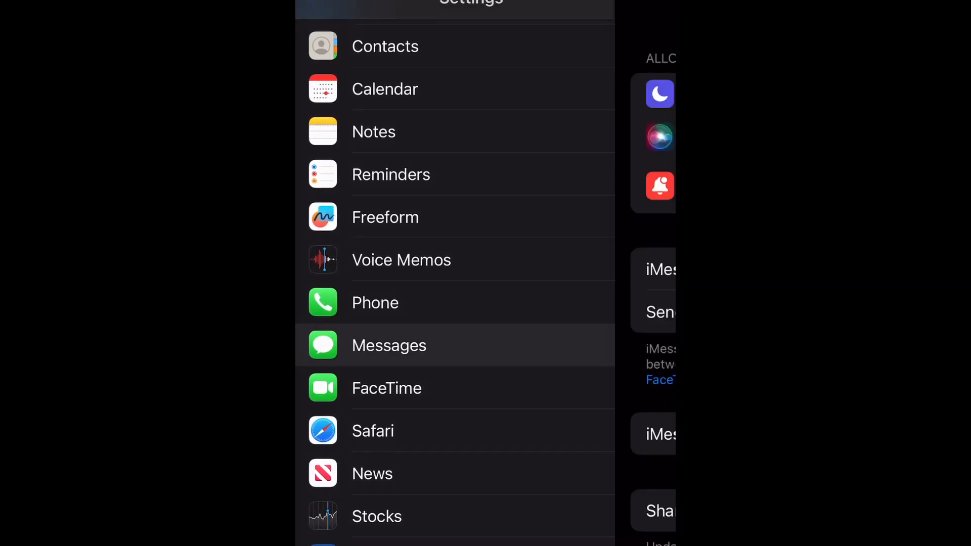
Go into Messages settings and its Siri & Search page
click(389, 345)
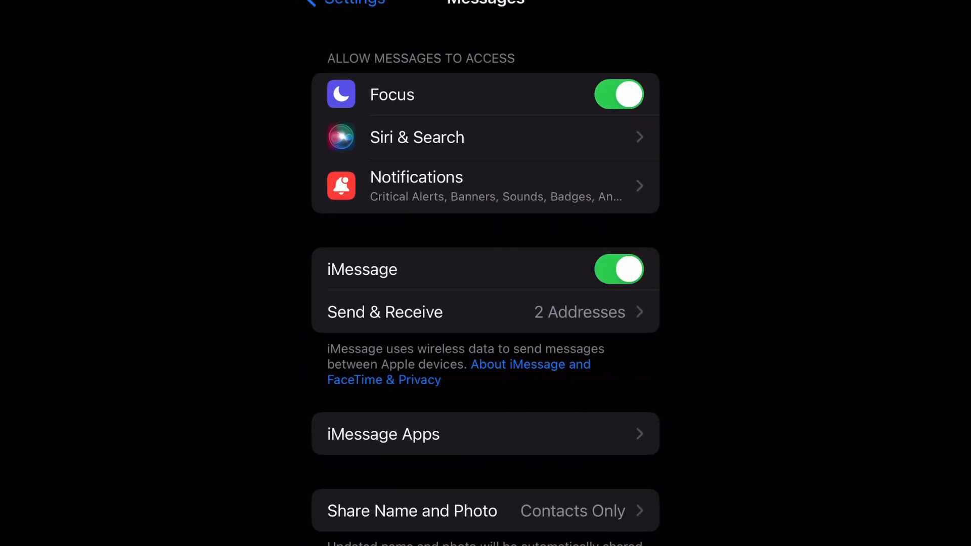
click(416, 137)
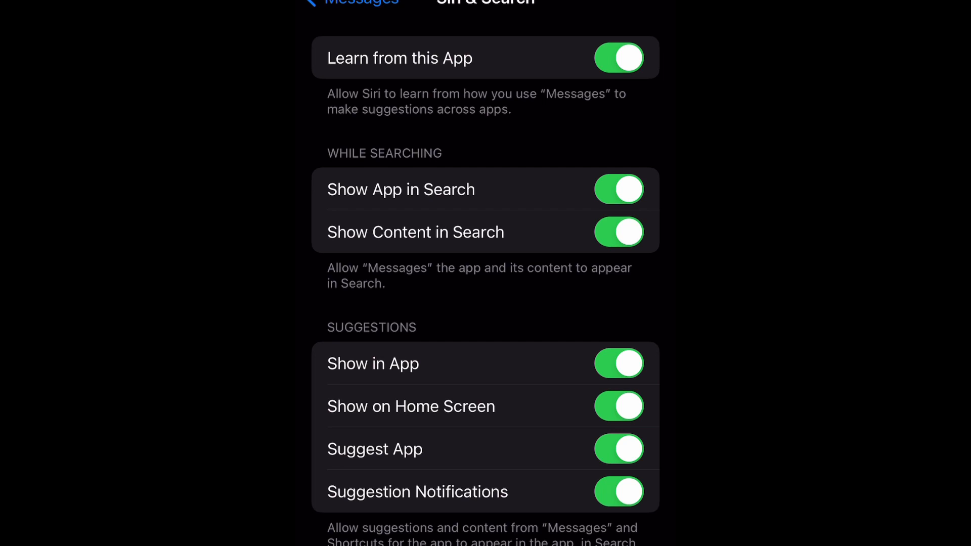
click(619, 58)
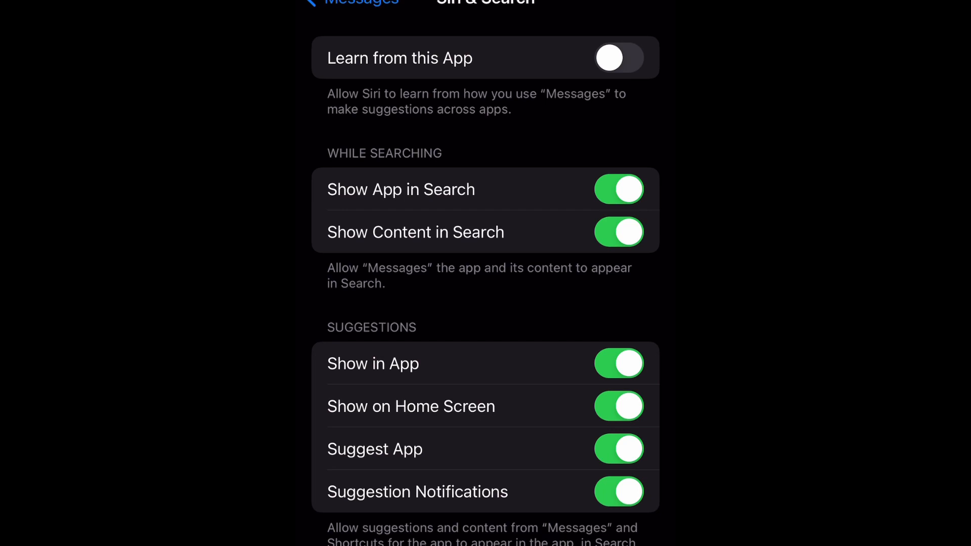
click(619, 58)
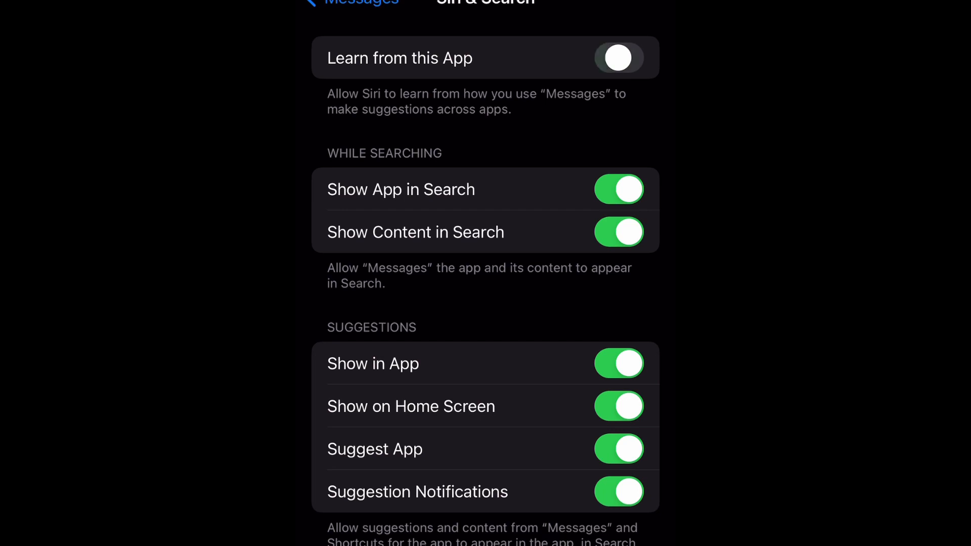
click(619, 57)
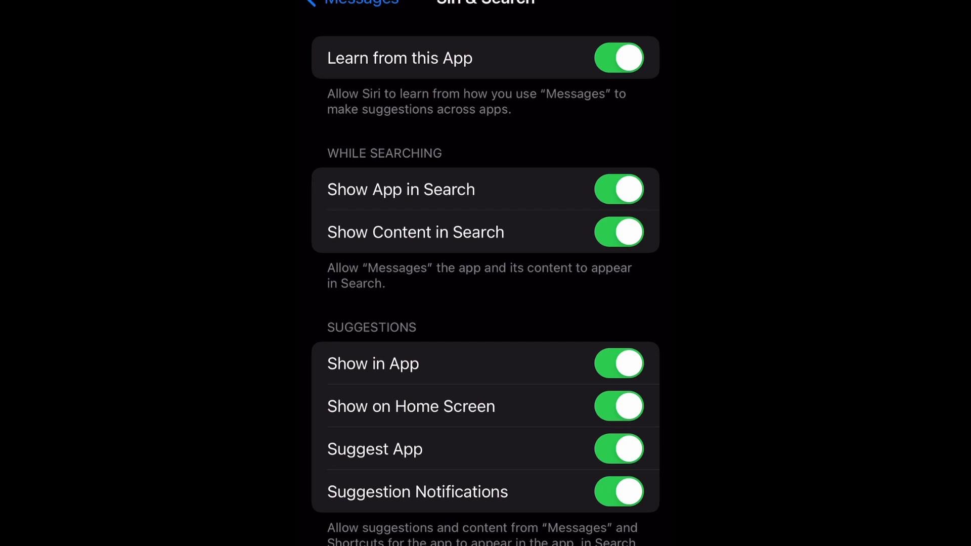
scroll(down, 3)
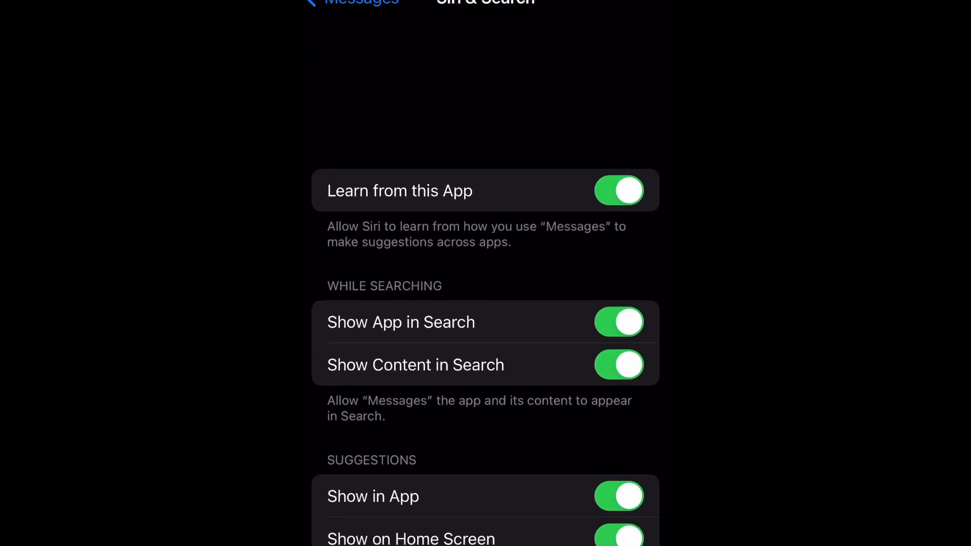